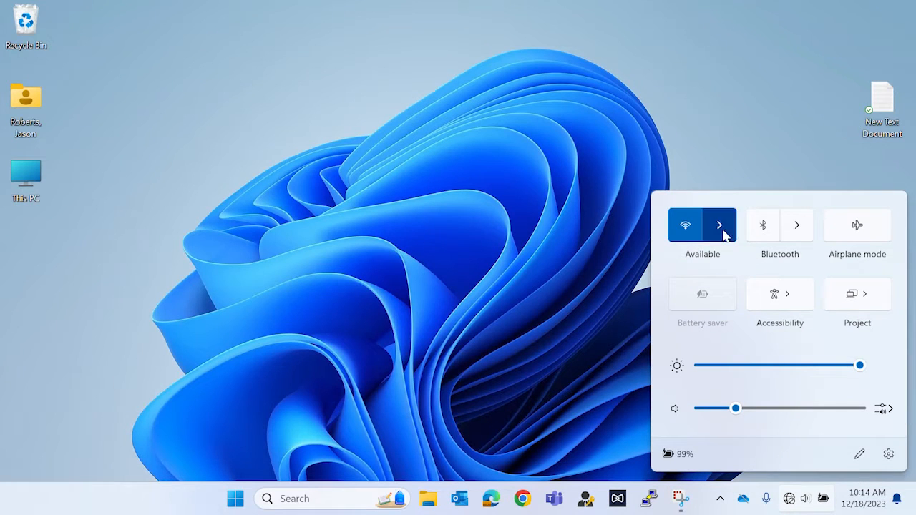
Step: Join the Lesley WiFi network from the Quick Settings Wi-Fi list
left_click(719, 225)
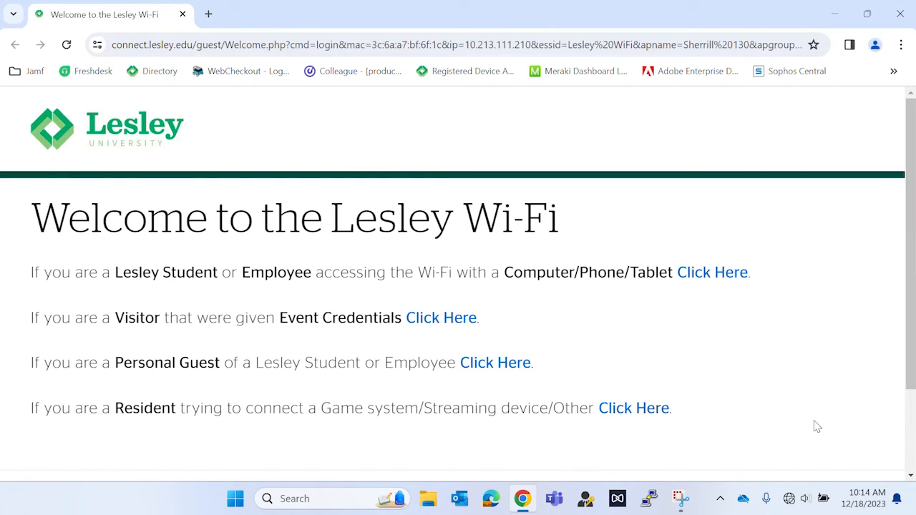
Step: Choose Student/Employee reprovisioning and log in with your Lesley credentials
left_click(711, 272)
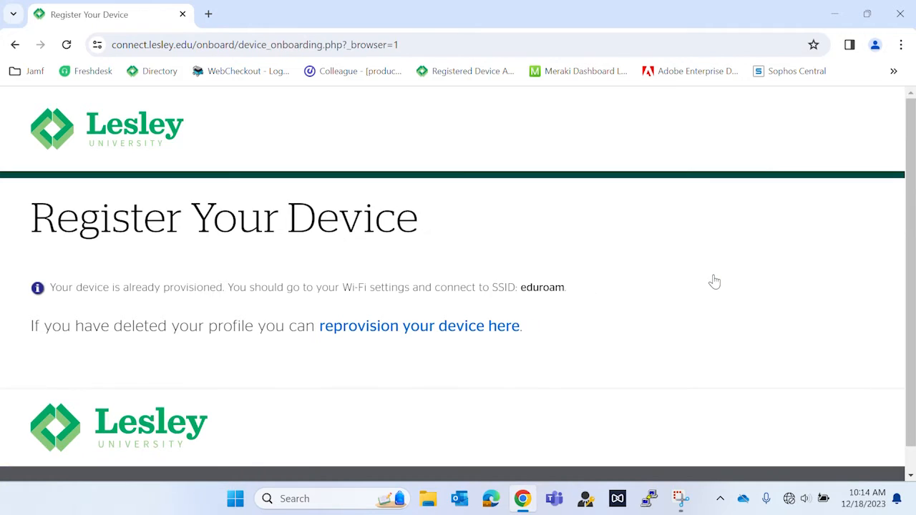
left_click(419, 326)
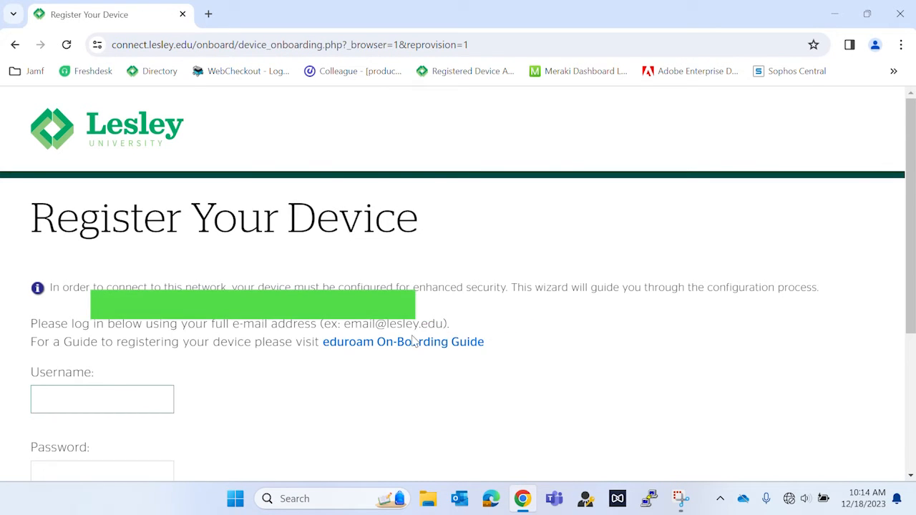
scroll("down", 3)
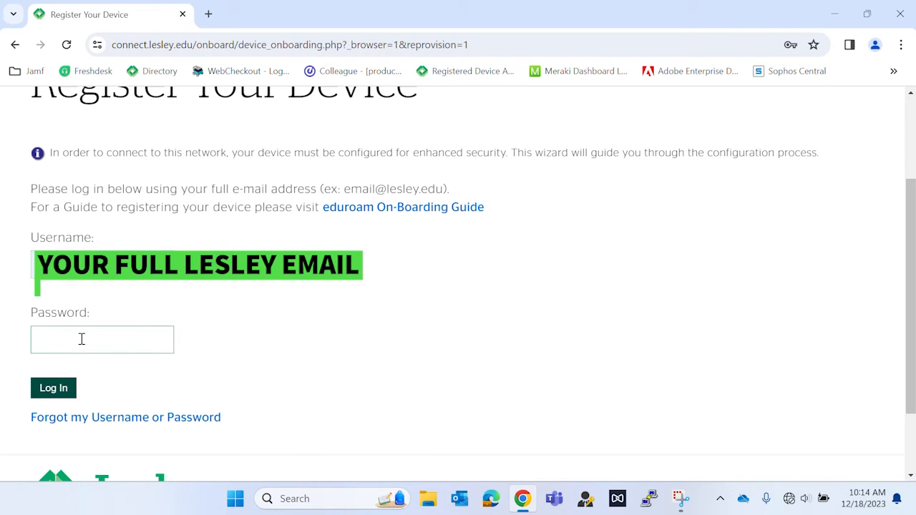
type("password")
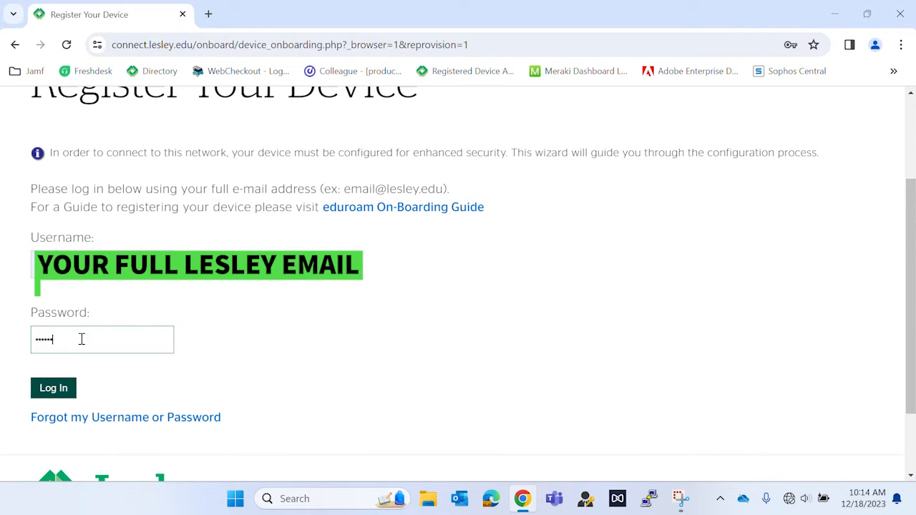
left_click(53, 387)
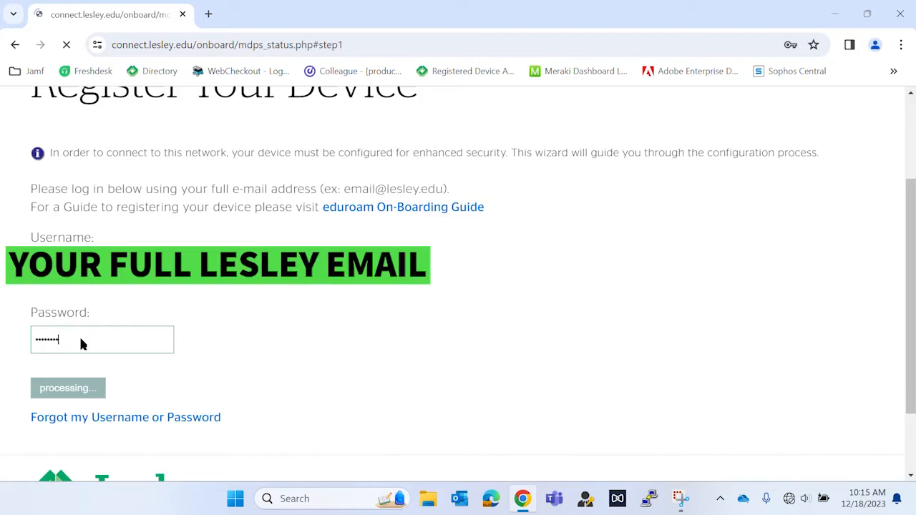
left_click(68, 388)
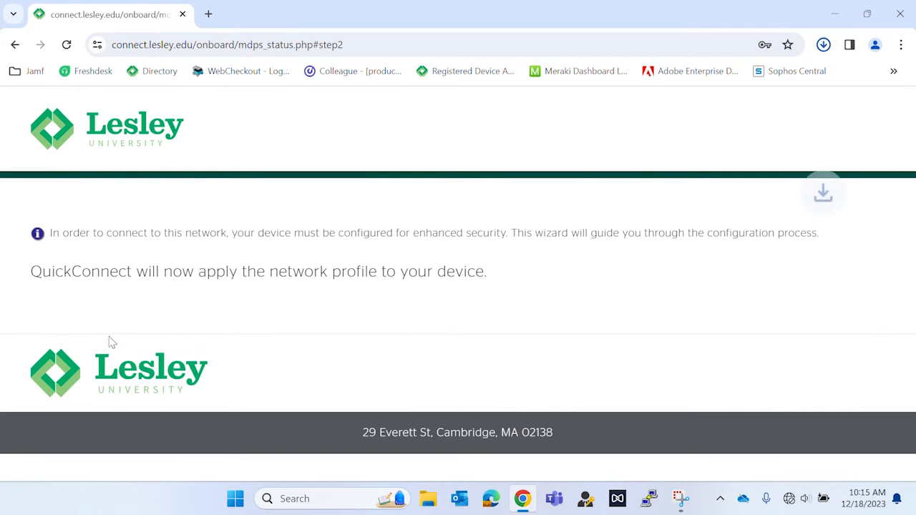
Step: Launch ArubaQuickConnect (4).exe from Chrome's downloads
left_click(823, 44)
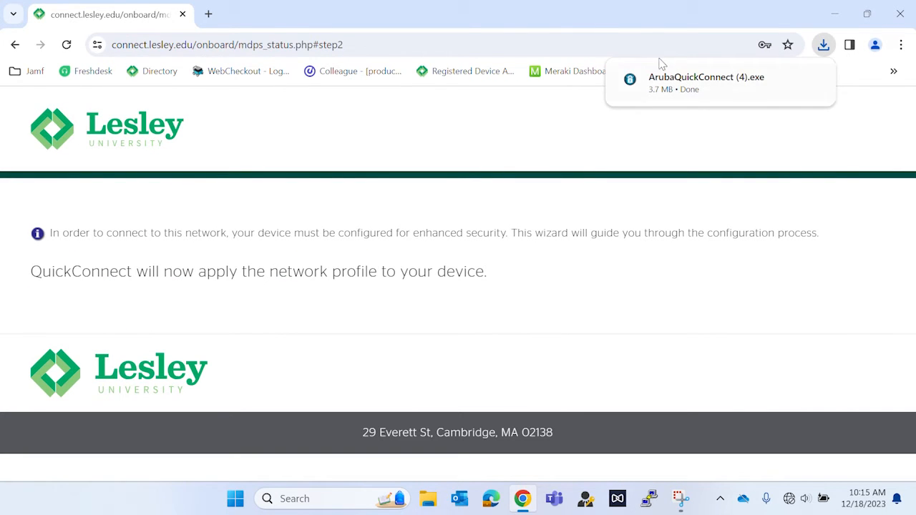
left_click(706, 82)
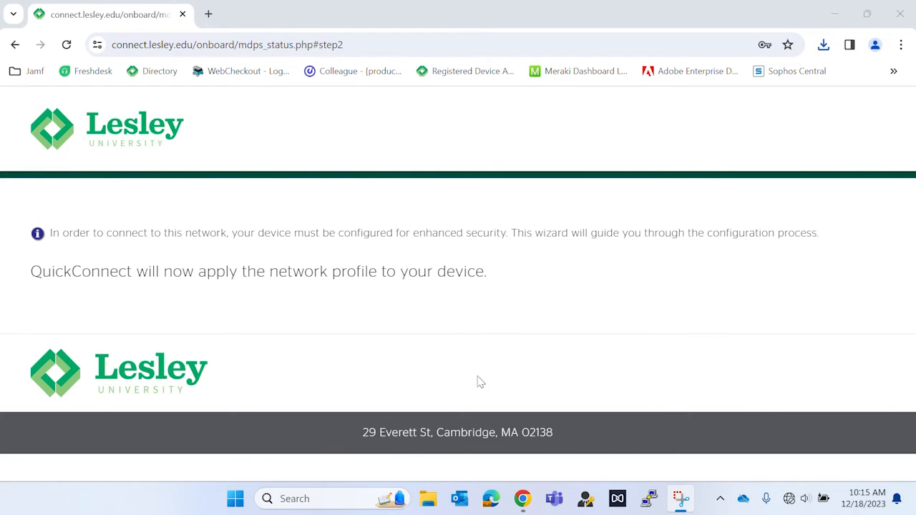
mouse_move(423, 379)
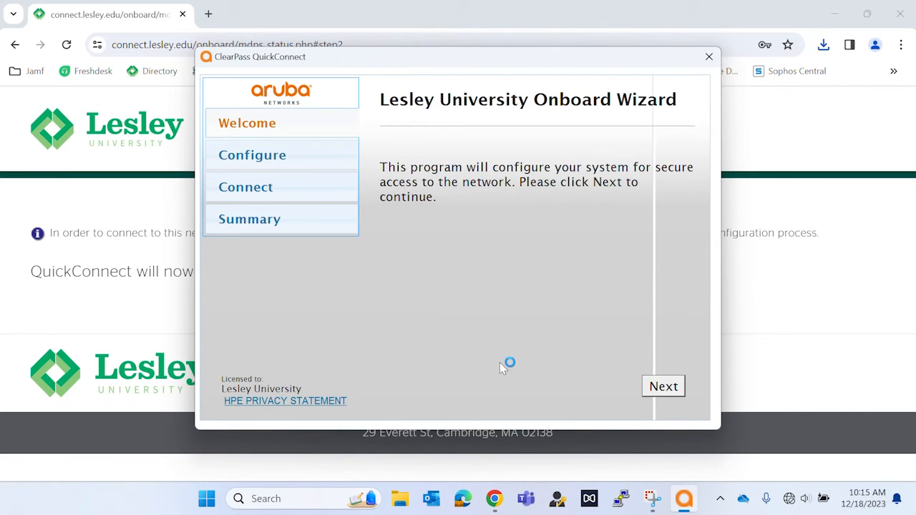
Step: Configure the system in QuickConnect and connect to eduroam
left_click(662, 387)
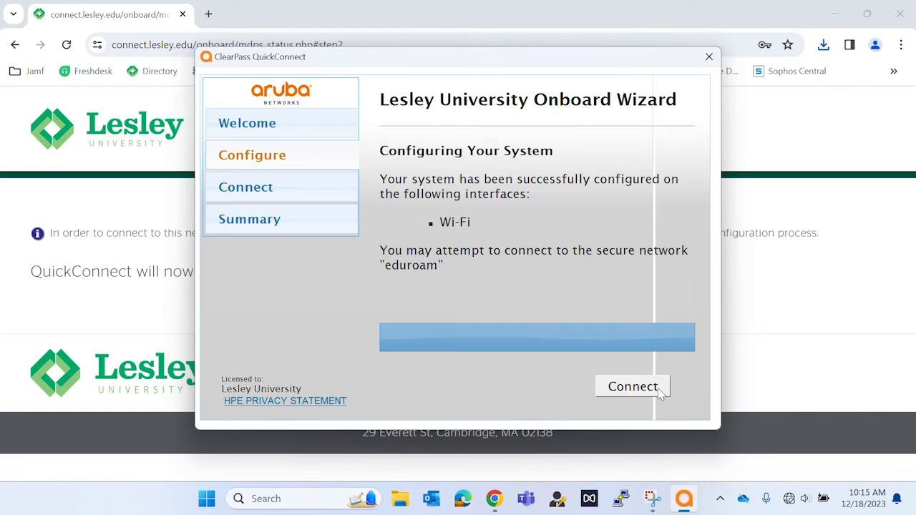
left_click(631, 386)
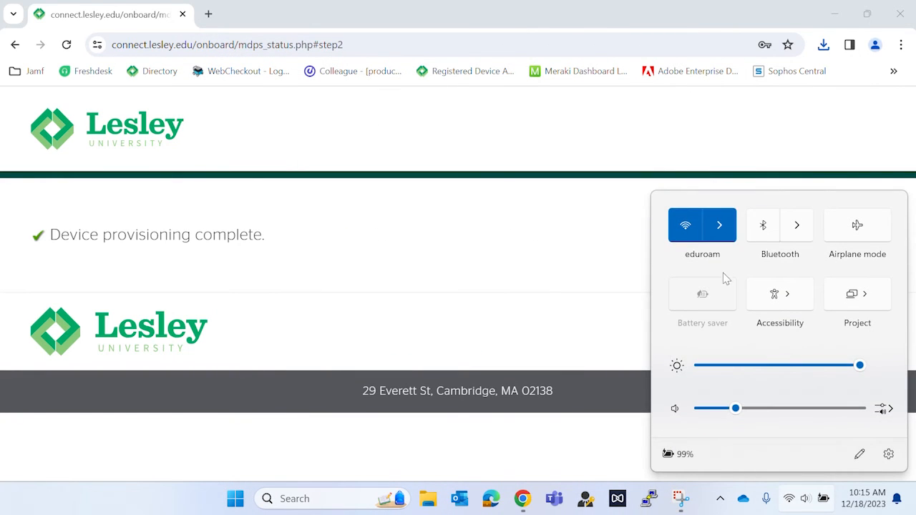
Step: Forget the Lesley WiFi network under Manage known networks and close Settings
left_click(719, 225)
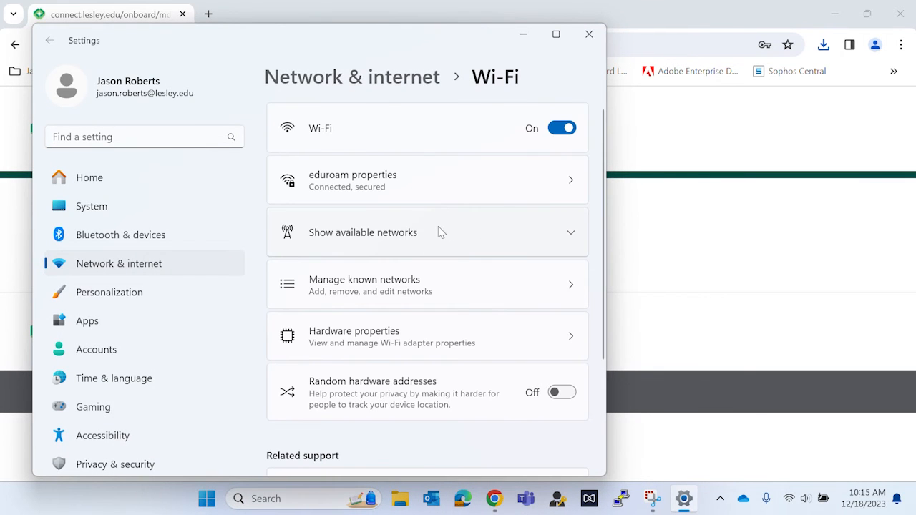
left_click(427, 284)
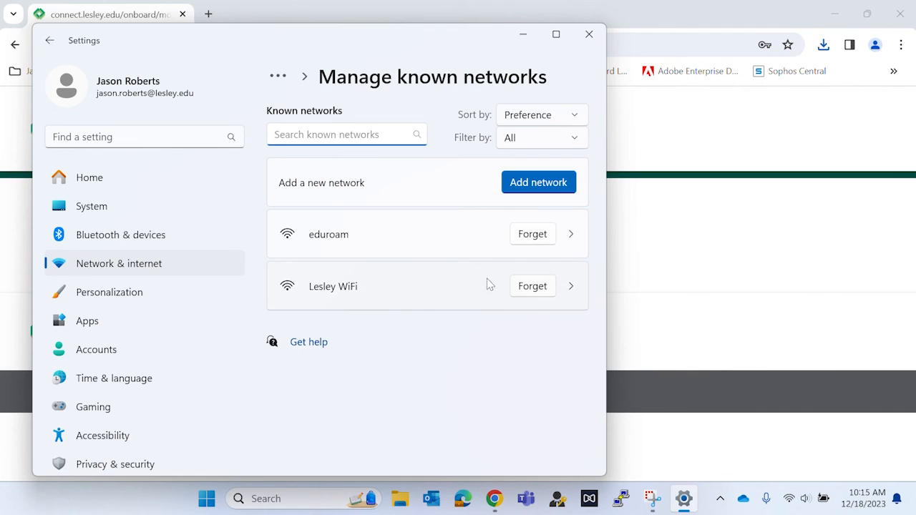
left_click(533, 286)
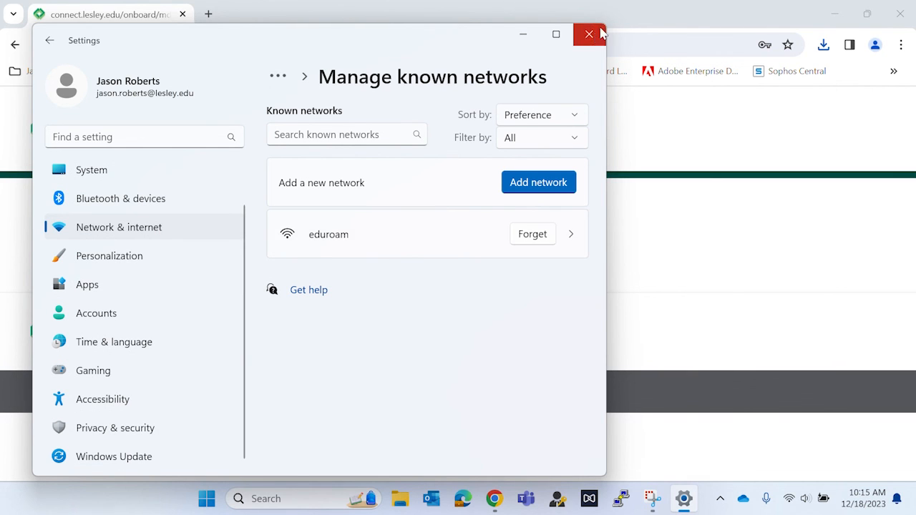
left_click(589, 33)
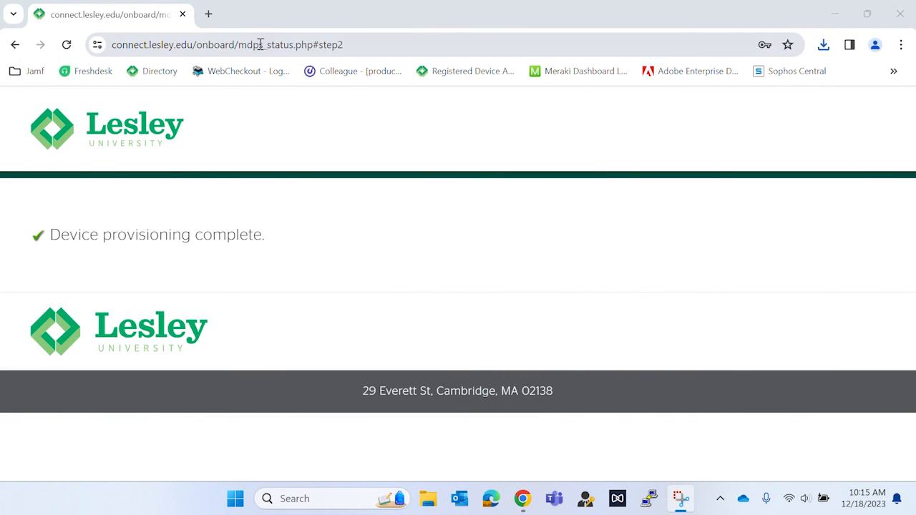
Step: Load lesley.edu in Chrome from the 'lesley' address-bar suggestion
type("lesley")
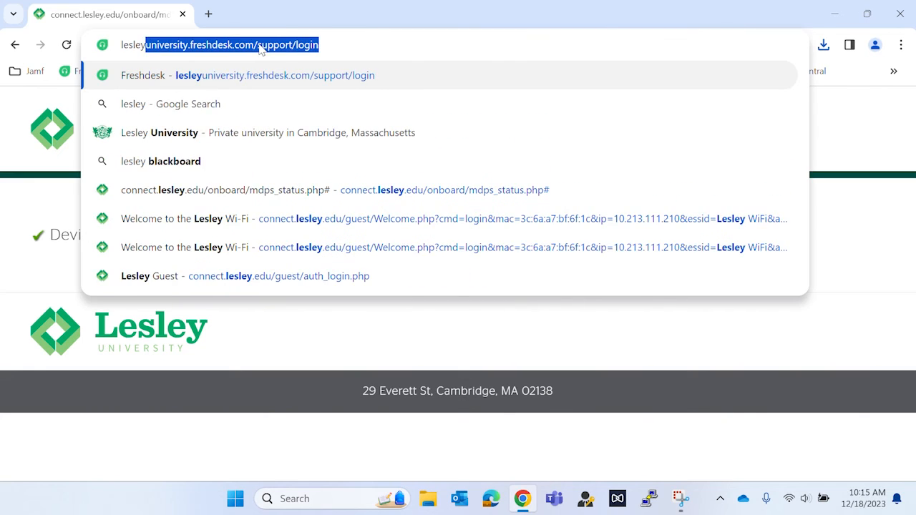
left_click(256, 132)
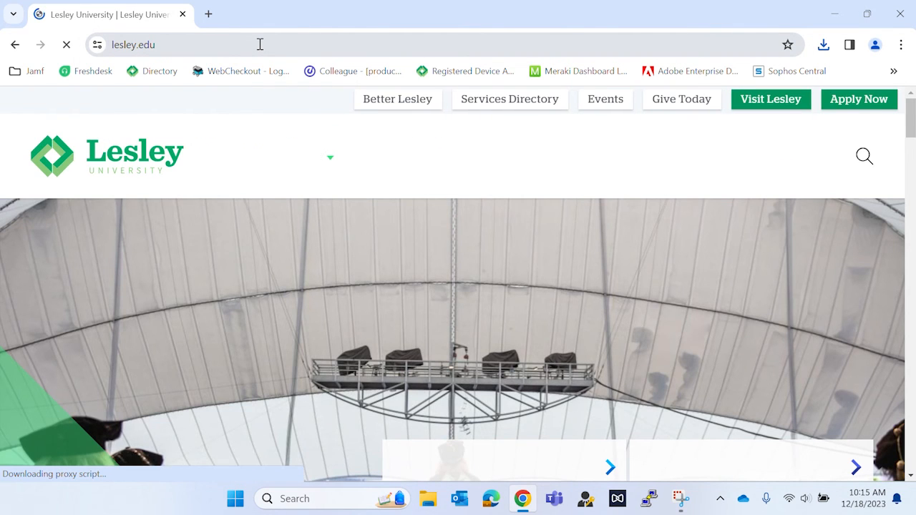